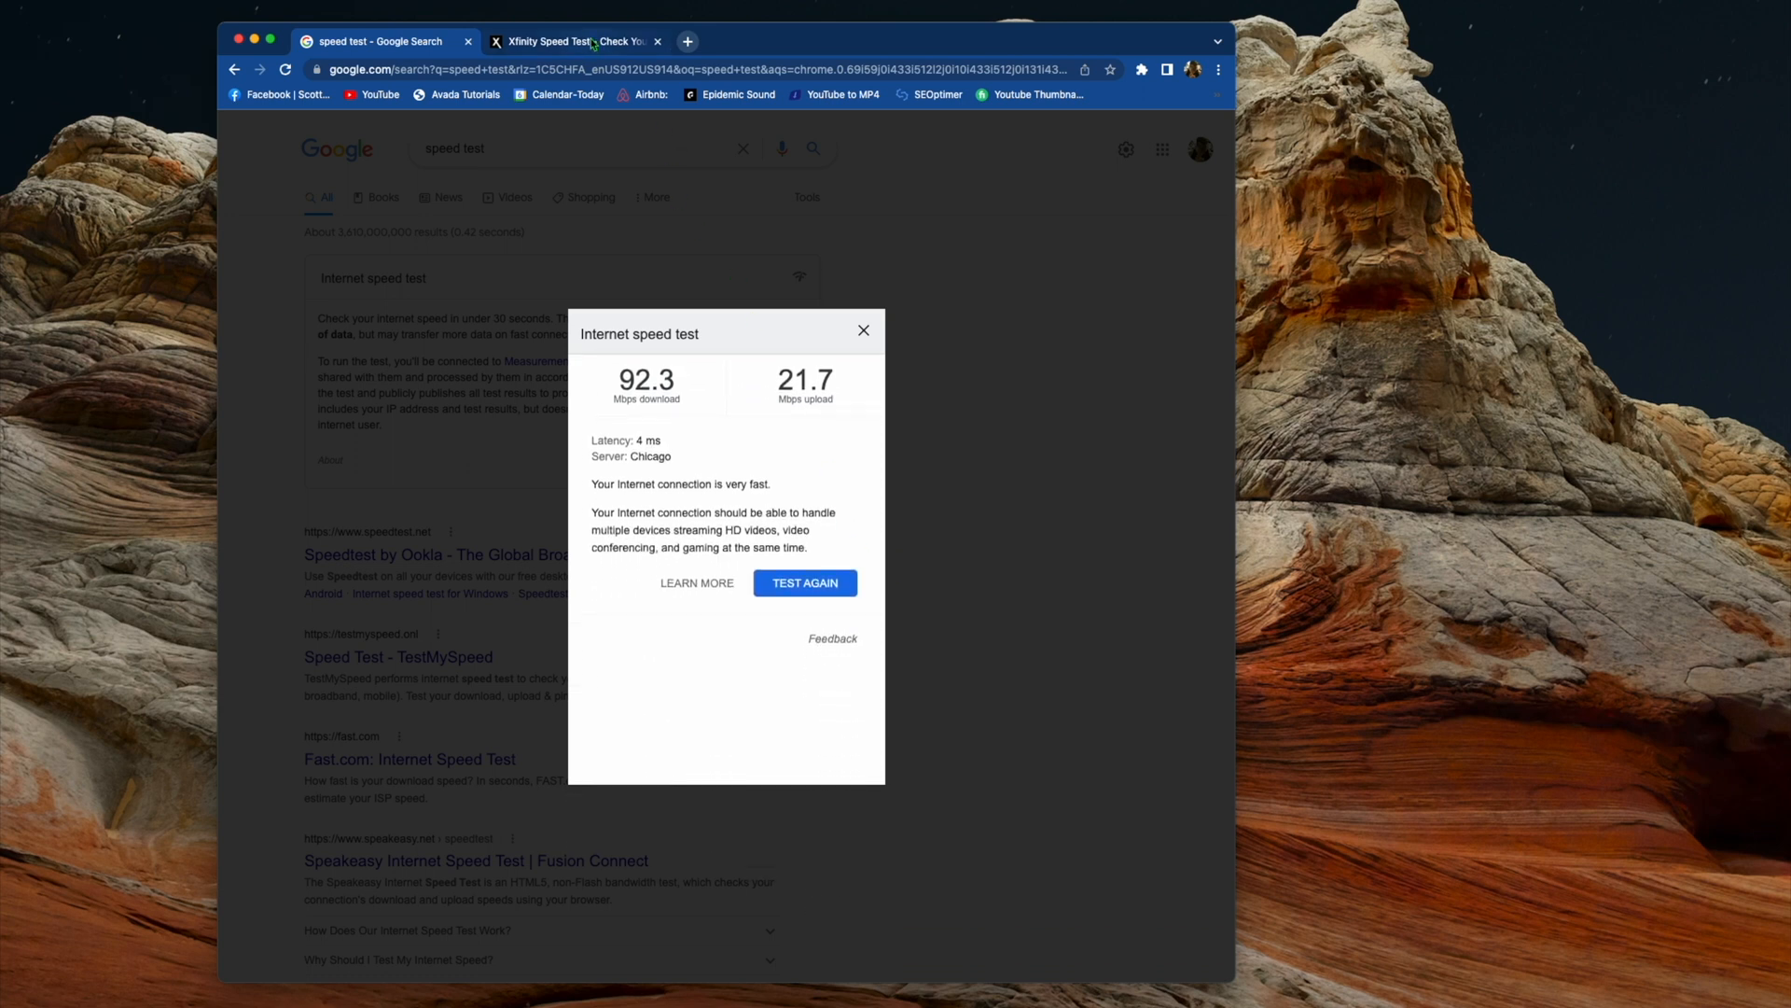
# Dismiss the Google speed test results showing 92.3 Mbps down and 21.7 up.
pyautogui.click(574, 41)
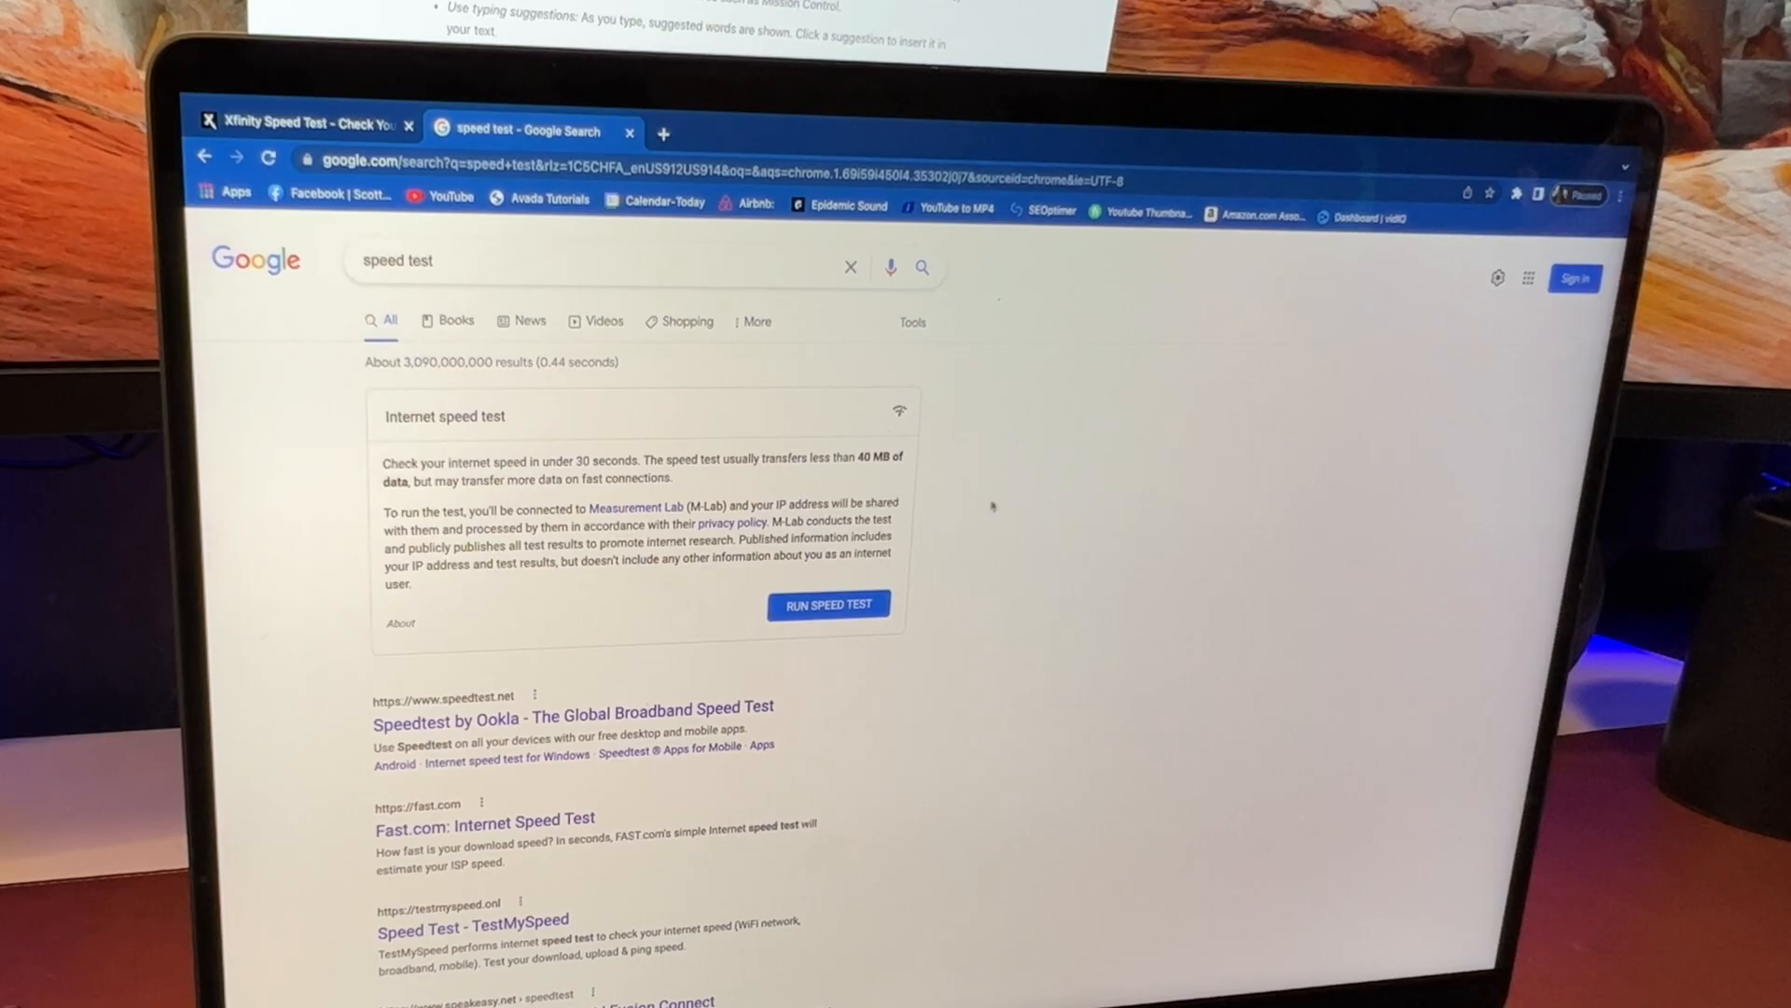
# Run Google's speed test on the second Mac (431.2 Mbps down), then go to Xfinity Speed Test.
pyautogui.click(828, 605)
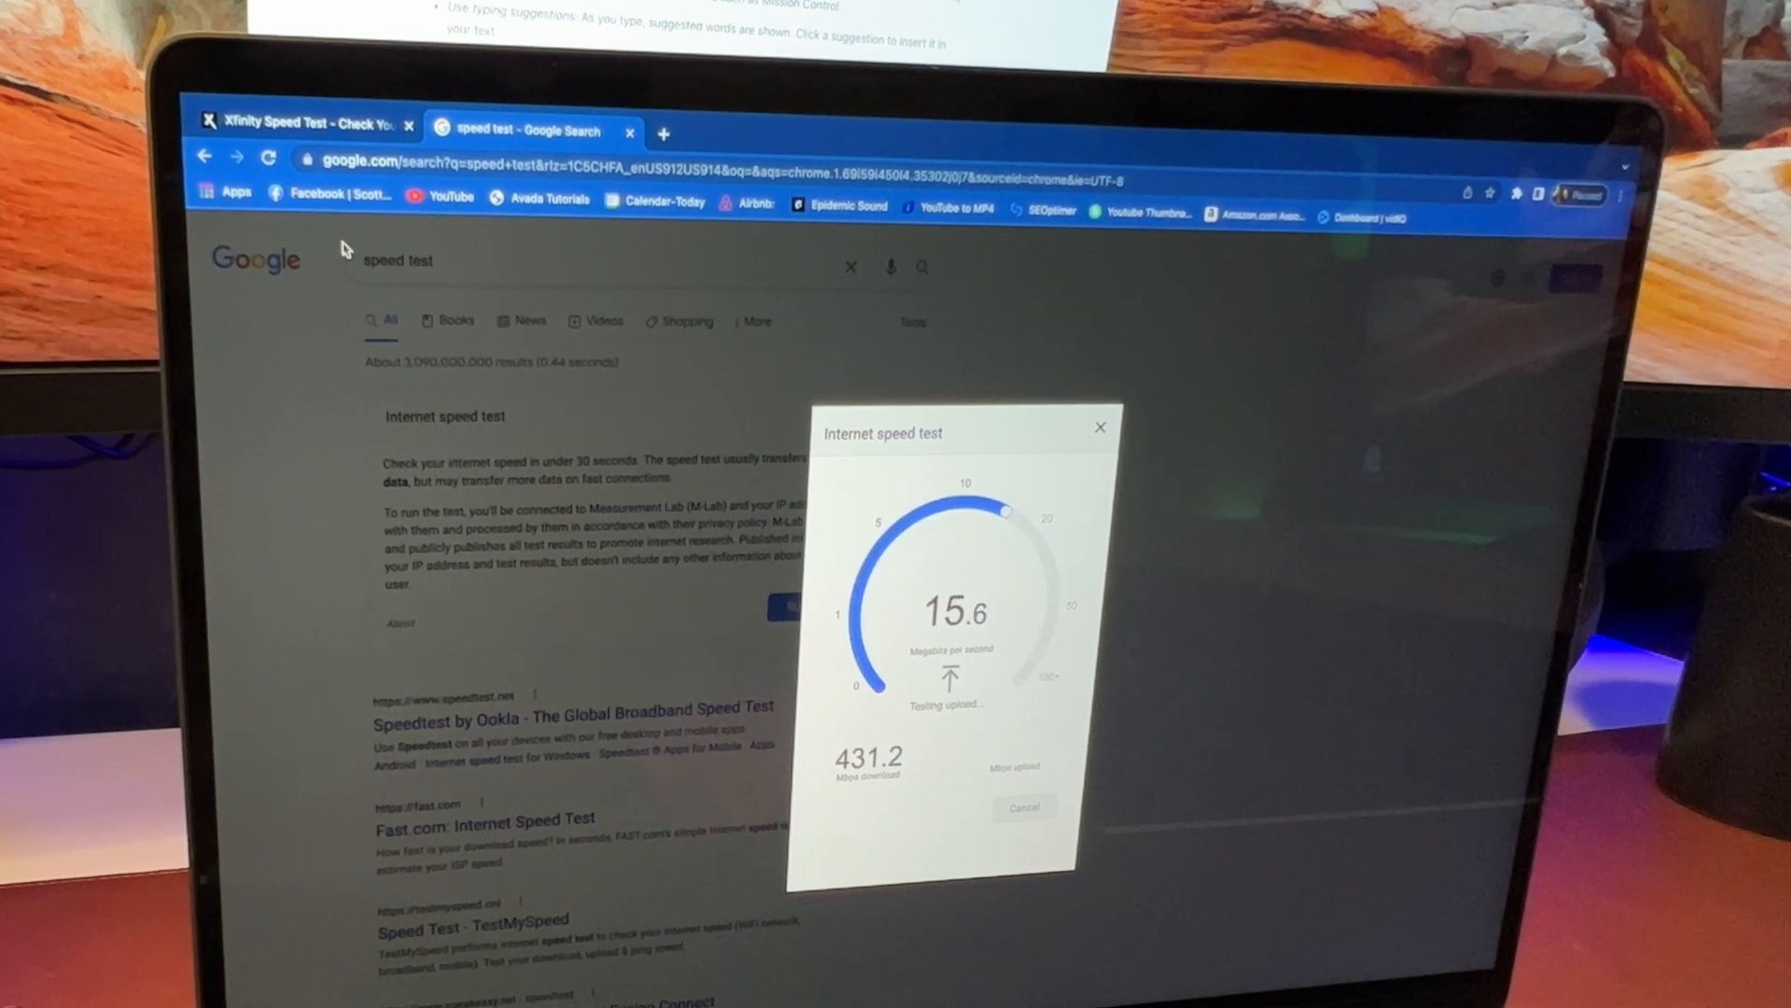
pyautogui.click(302, 124)
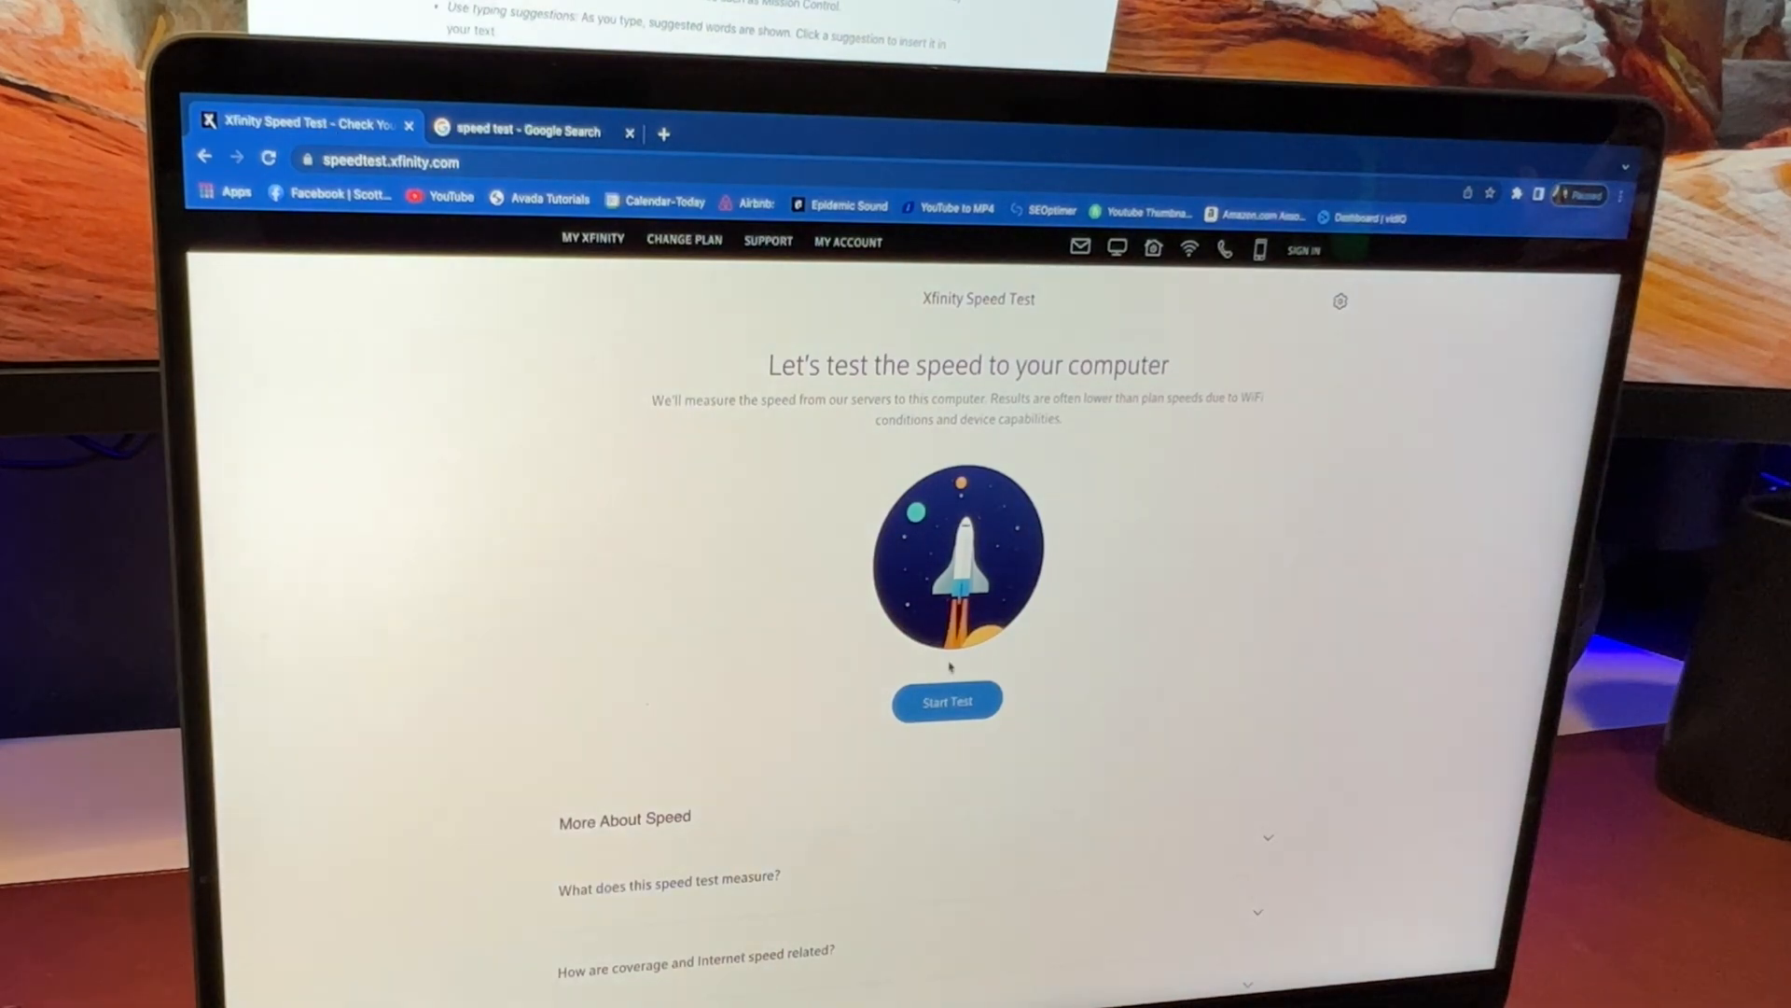
# Start the Xfinity Speed Test on this Mac.
pyautogui.click(946, 701)
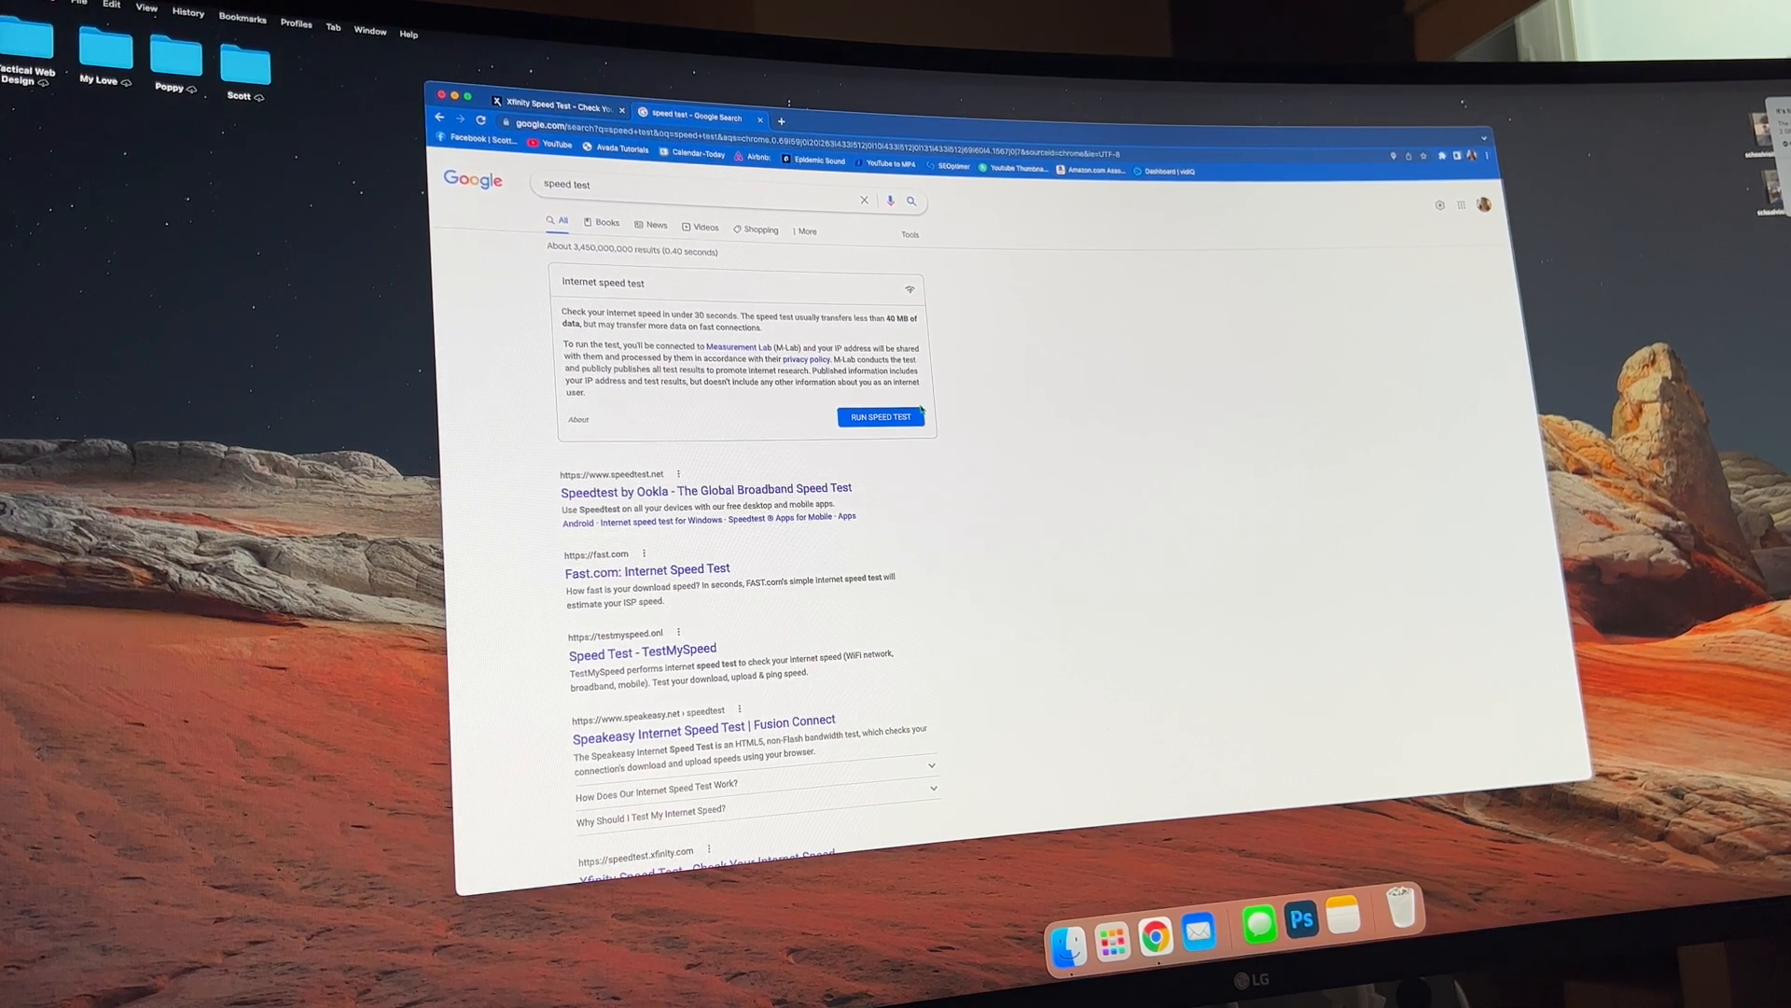
# Launch the Xfinity test on the third Mac, reaching 209.5 Mbps download.
pyautogui.click(881, 417)
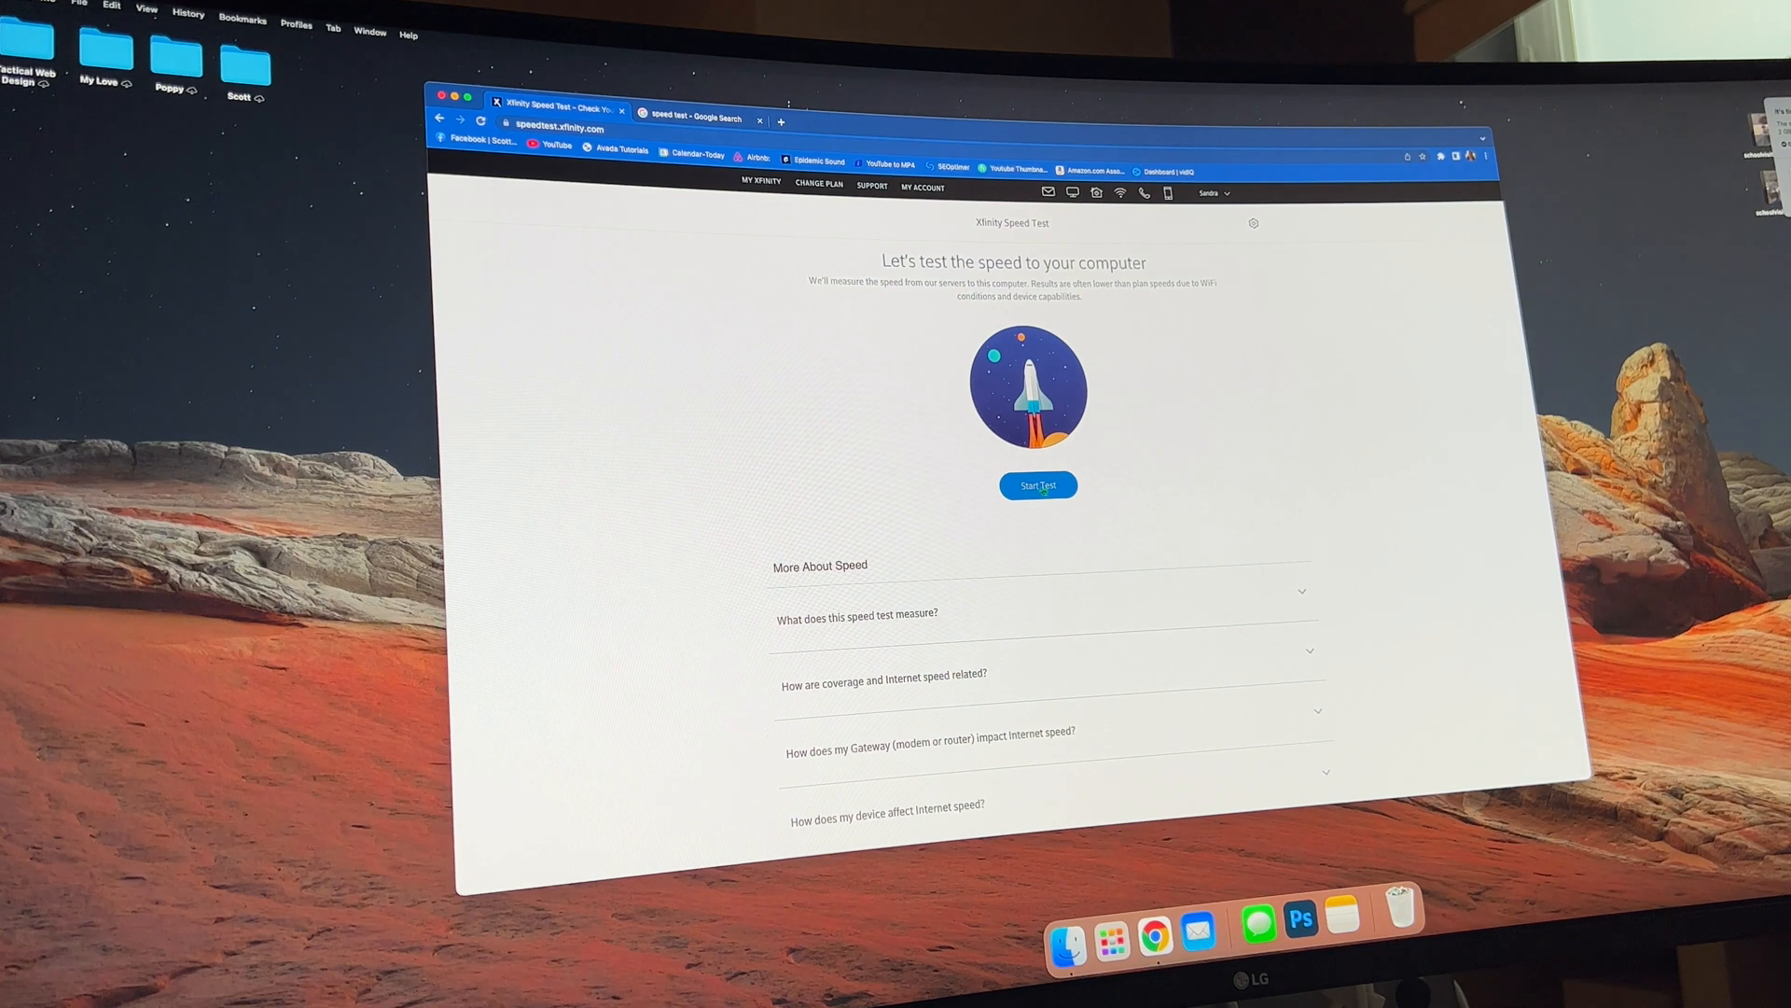
pyautogui.click(1036, 485)
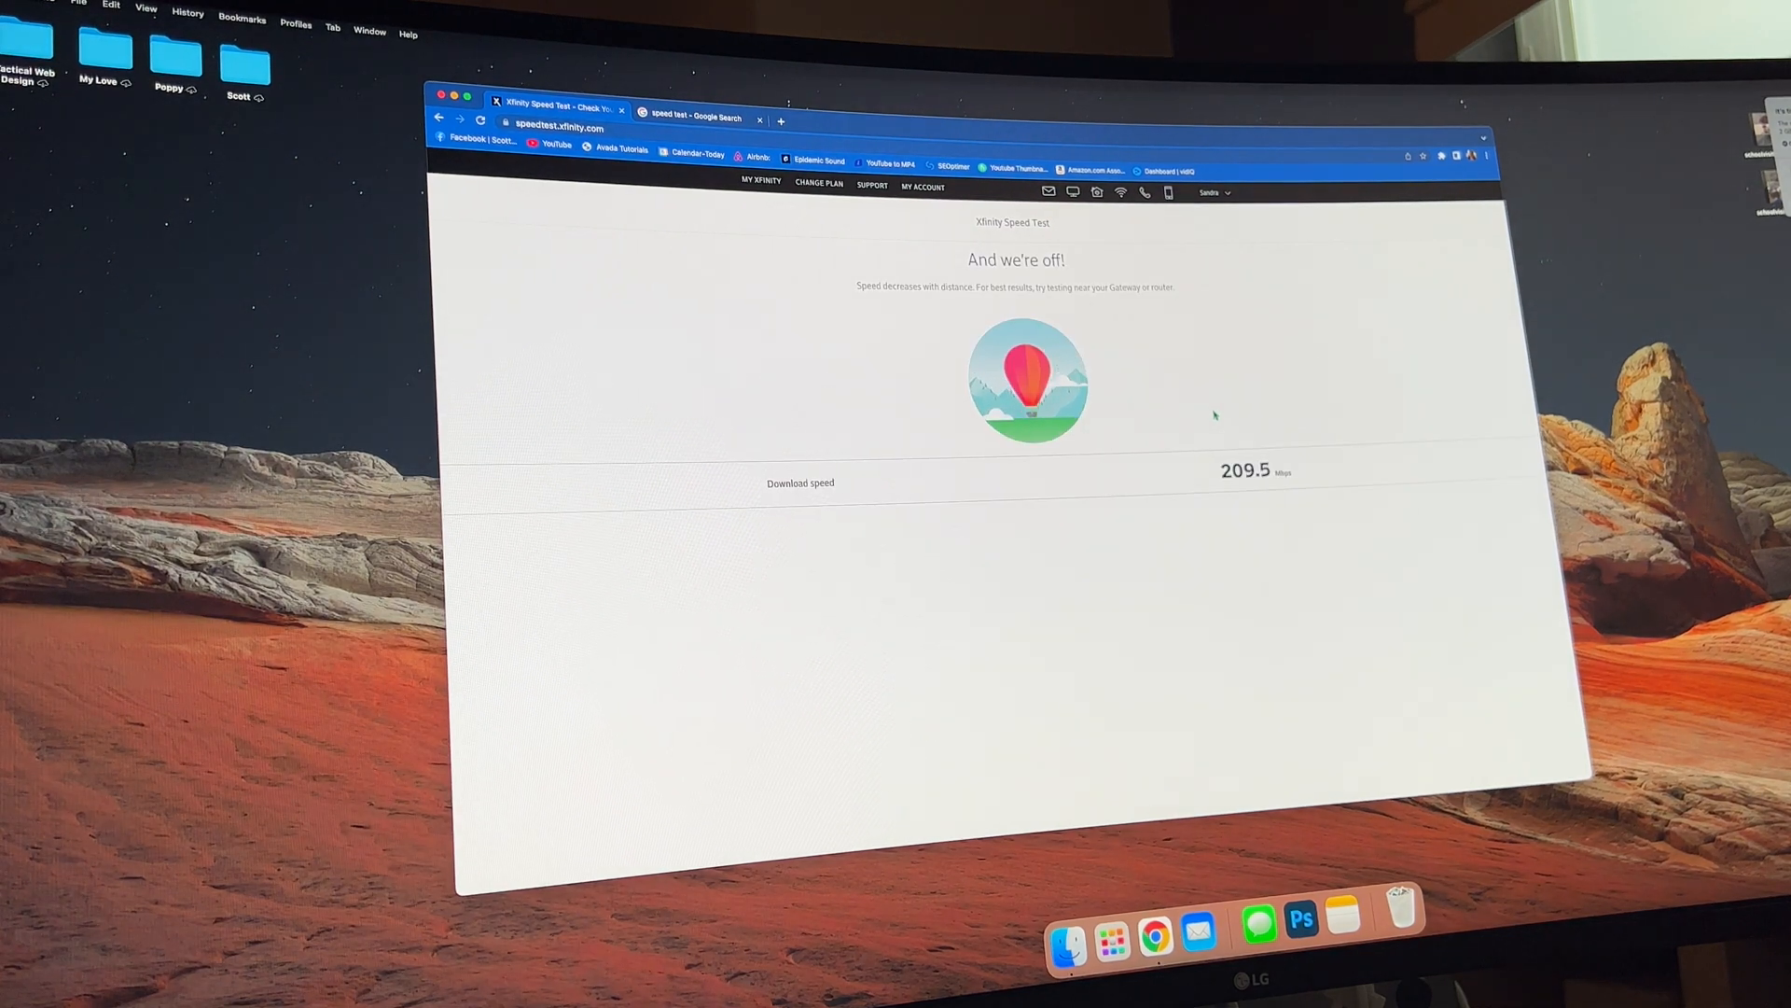